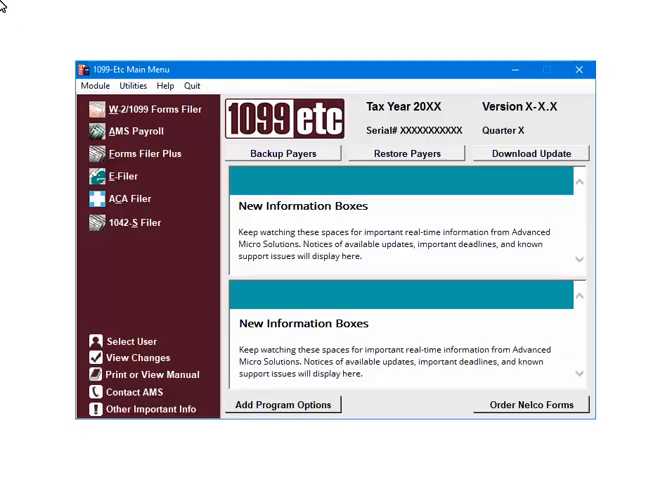
- Launch the E-Filer module from the 1099 Etc Main Menu
left_click(122, 176)
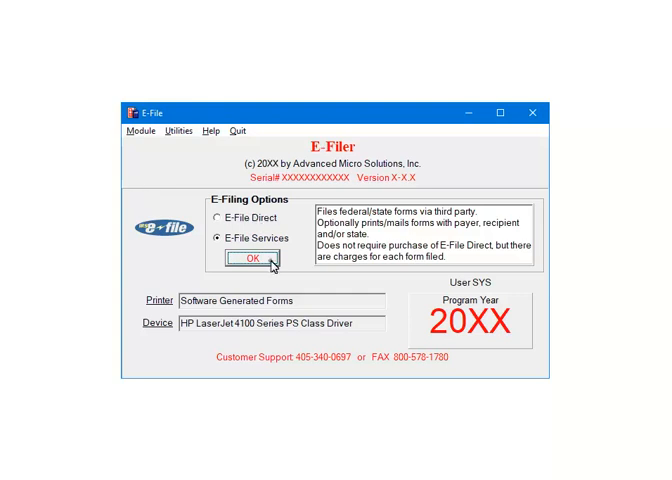
- Proceed with E-File Services as the filing option to reach Account Setup
left_click(256, 260)
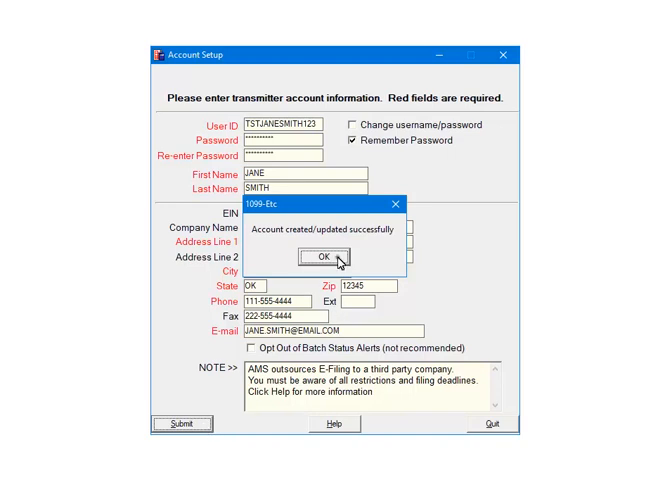
- Dismiss the account-created message and start a new e-file batch for 1099-NEC
left_click(320, 256)
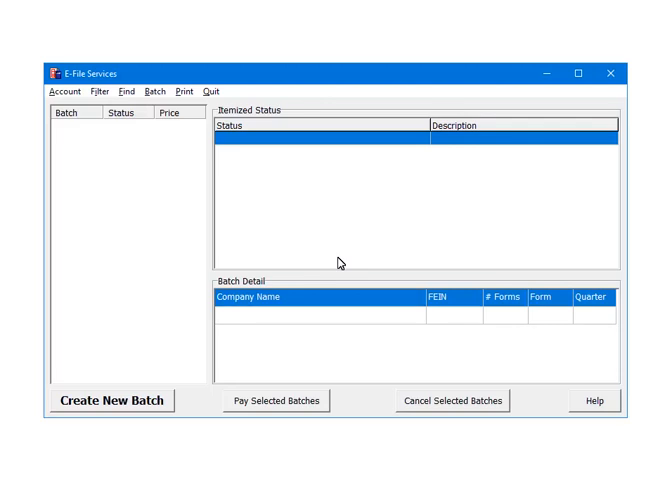
mouse_move(182, 334)
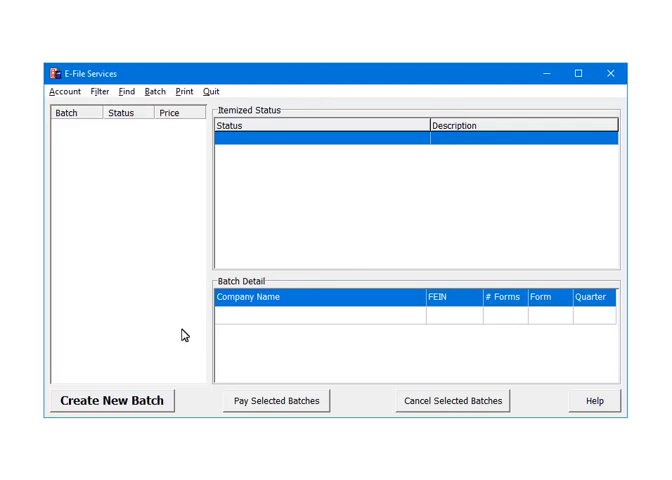
left_click(108, 400)
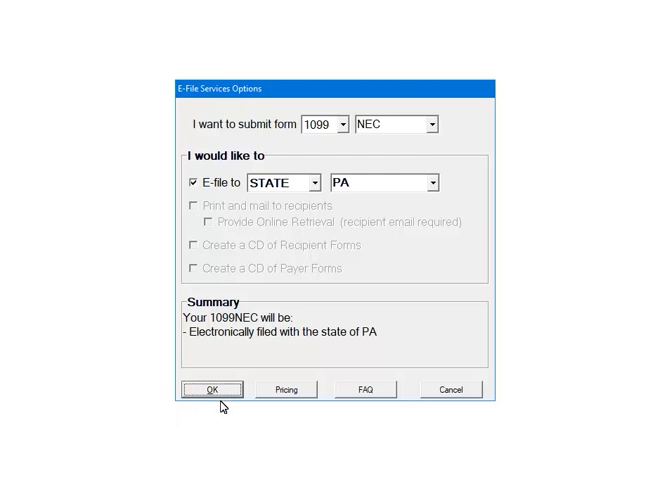
- Accept the 1099-NEC PA filing options and confirm the transmitter contact details
left_click(212, 388)
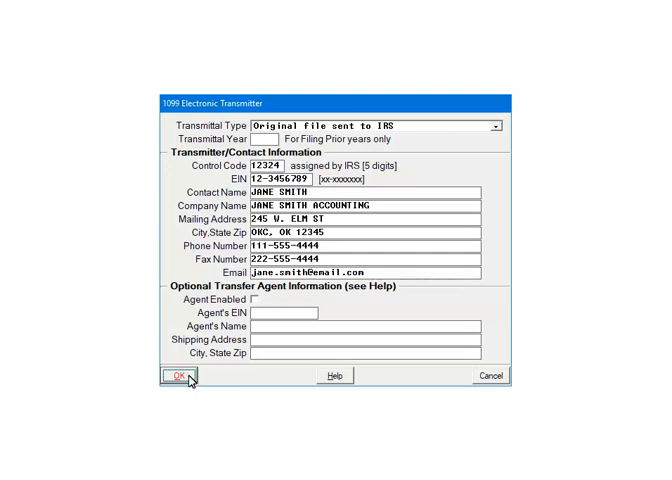
left_click(174, 376)
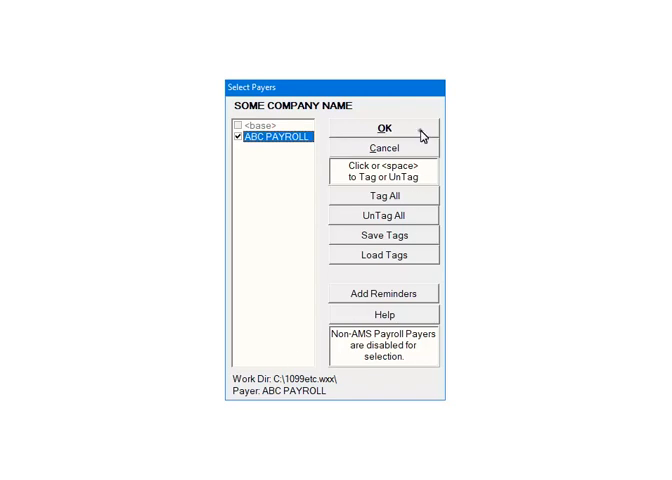
- Confirm ABC PAYROLL as payer and process its 1099-NEC for e-filing
left_click(380, 132)
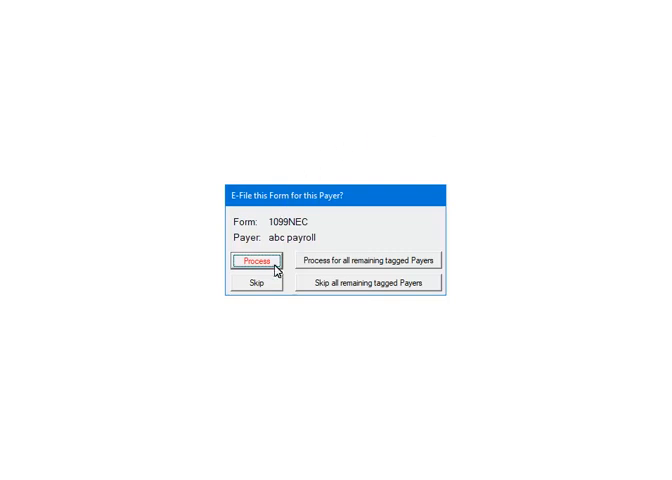
left_click(256, 260)
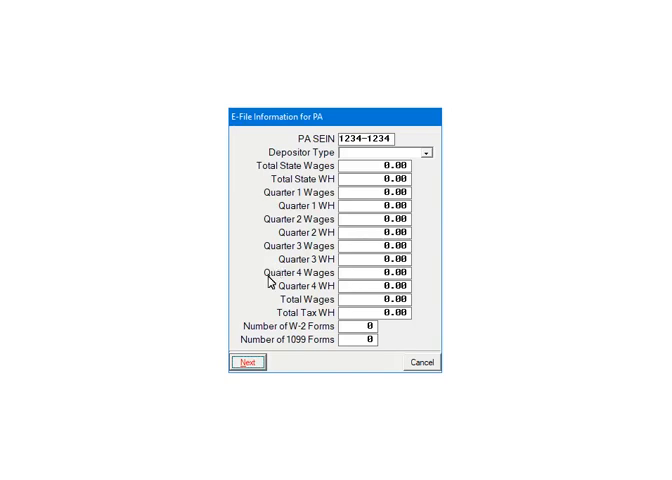
- Save the PA e-file information and let the processing run finish
left_click(248, 362)
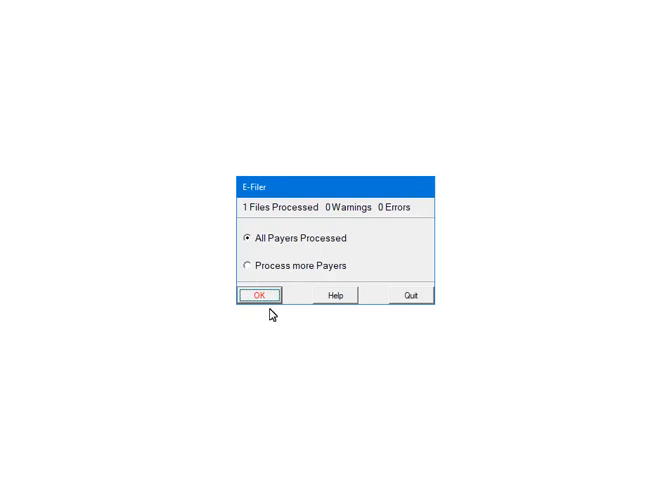
- Finish processing, transmit the batch and acknowledge the transmission errors warning
left_click(262, 294)
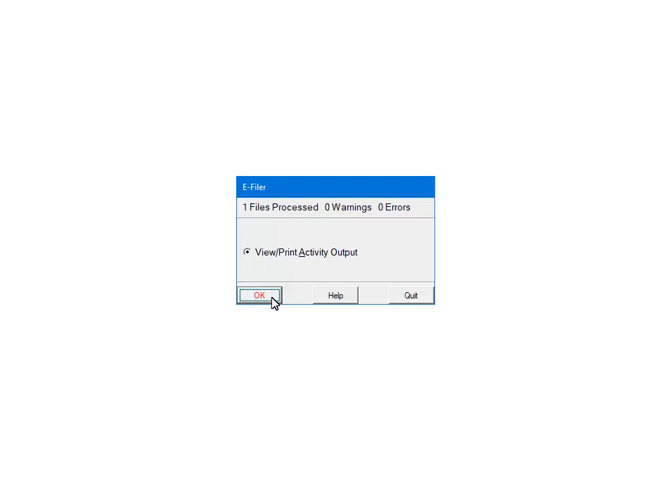
mouse_move(416, 302)
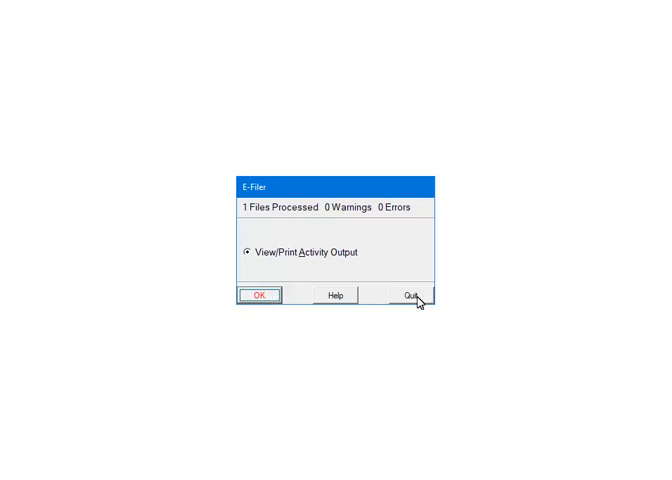
left_click(410, 296)
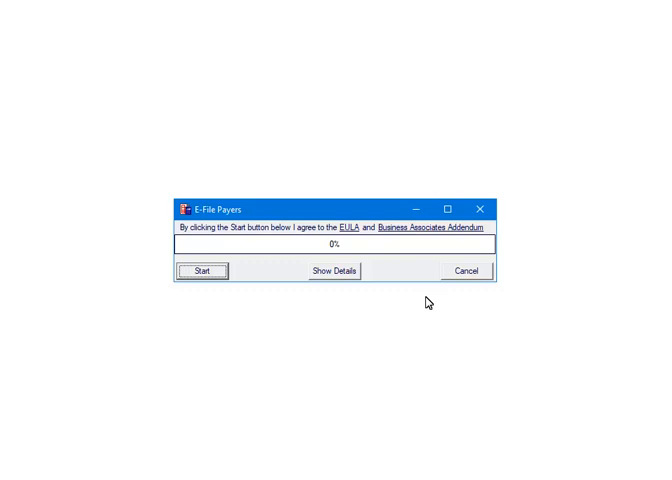
left_click(204, 270)
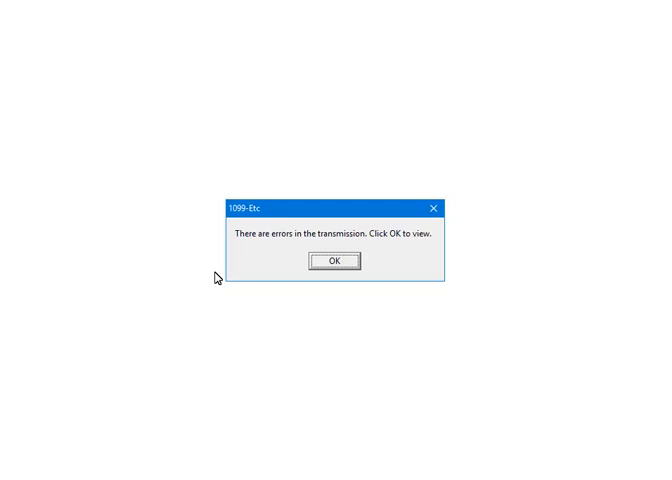
mouse_move(308, 276)
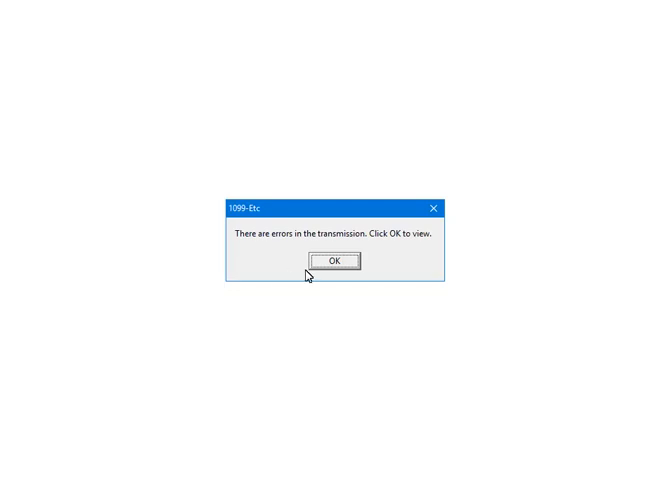
left_click(336, 260)
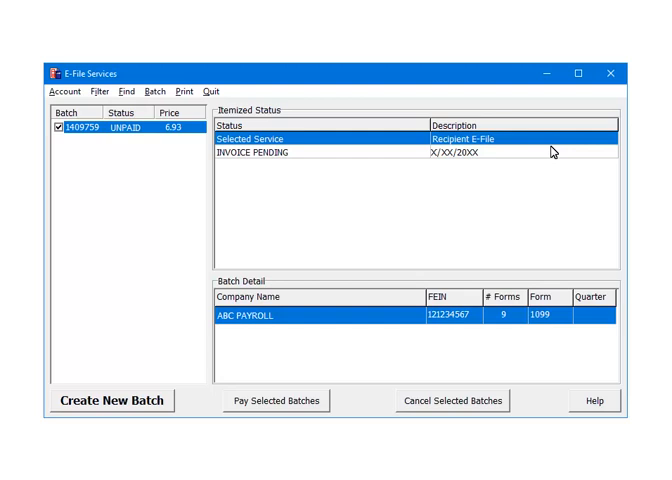
mouse_move(64, 138)
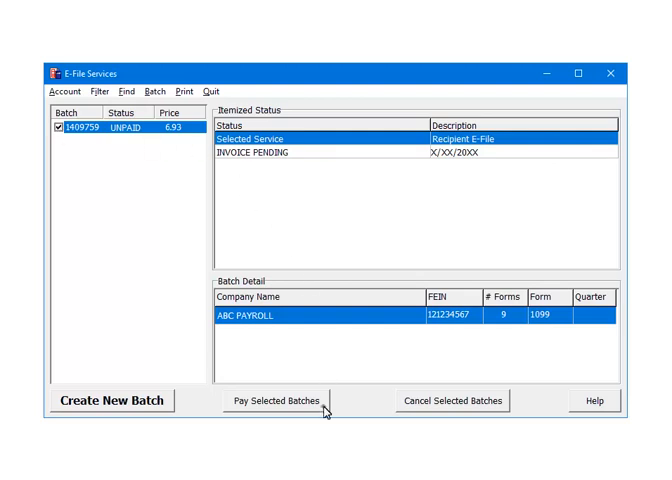
- Pay the selected unpaid ABC PAYROLL batch and confirm to reach Credit Card Information
left_click(278, 400)
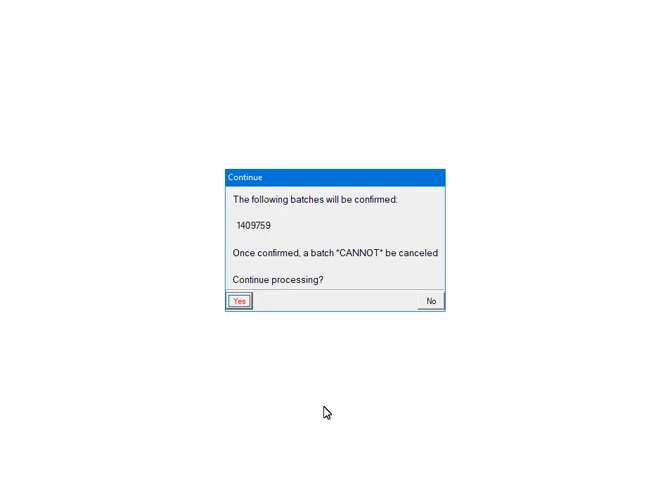
mouse_move(248, 320)
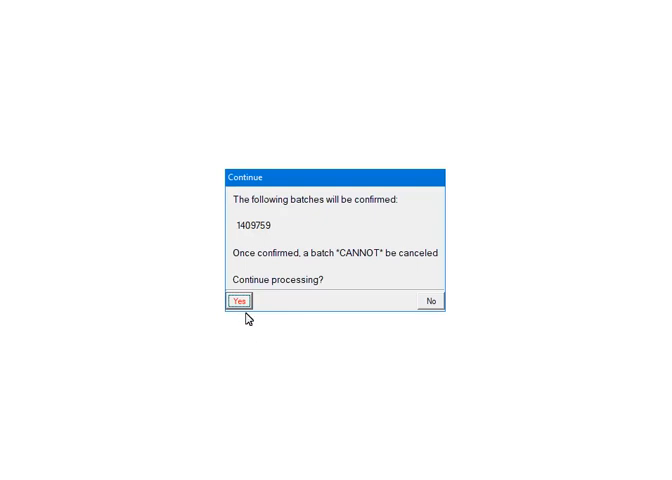
left_click(240, 302)
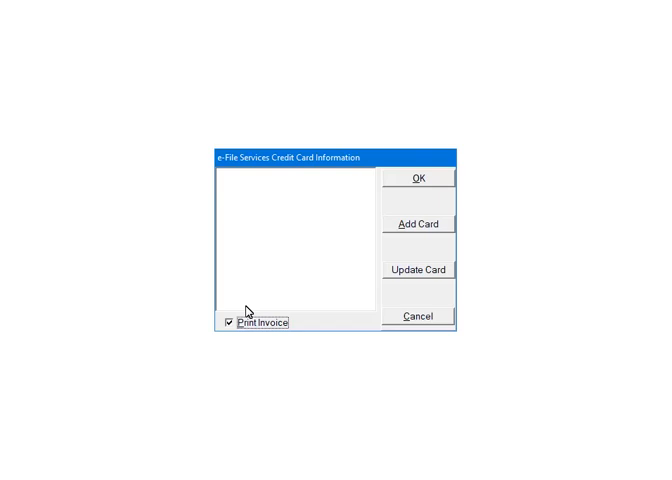
mouse_move(448, 230)
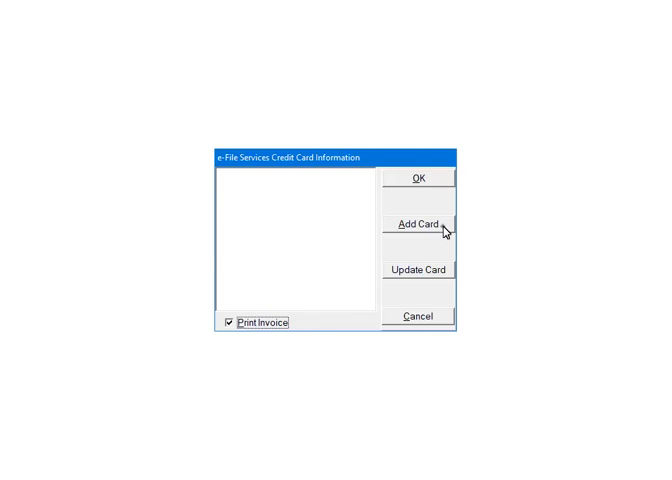
- Add a new card and submit the billing and card details on the checkout page
left_click(420, 224)
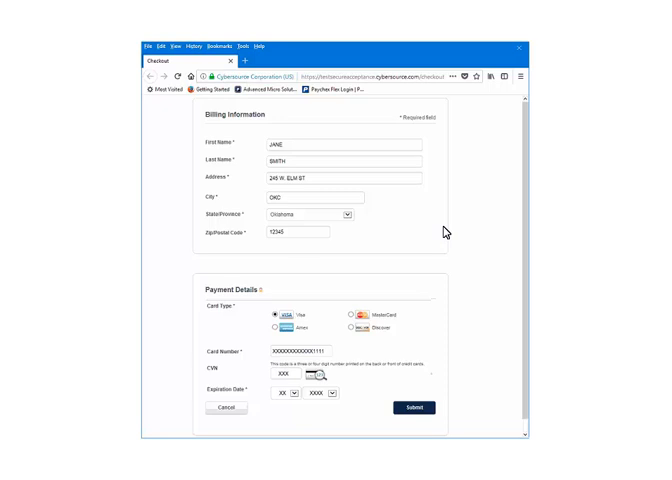
mouse_move(444, 236)
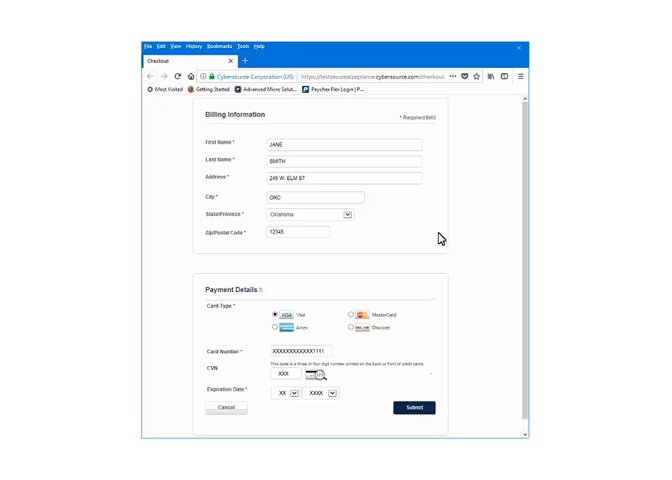
left_click(408, 408)
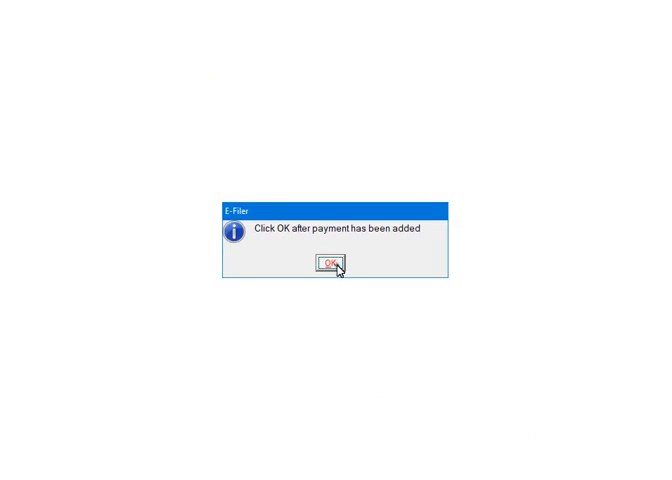
- Confirm the added card, pay with the Visa ending in 1111 and acknowledge completion
left_click(336, 264)
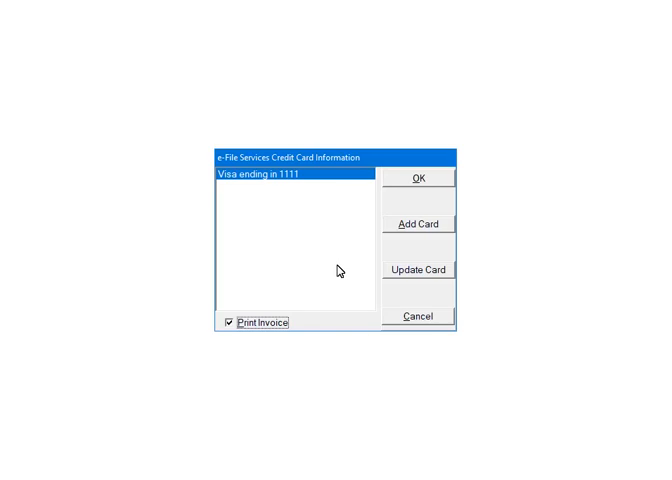
left_click(420, 176)
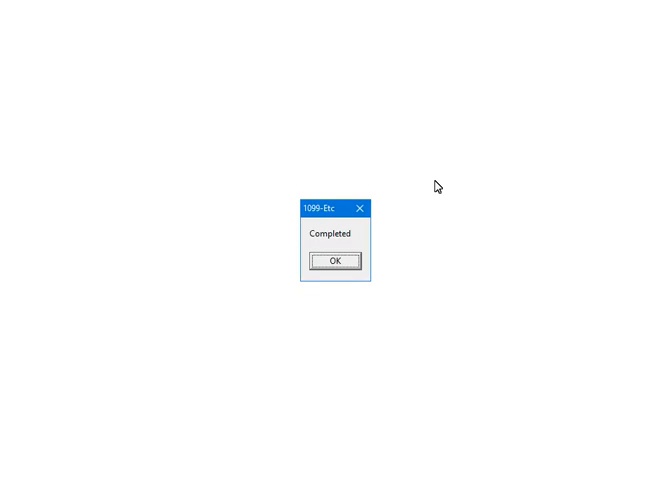
left_click(336, 260)
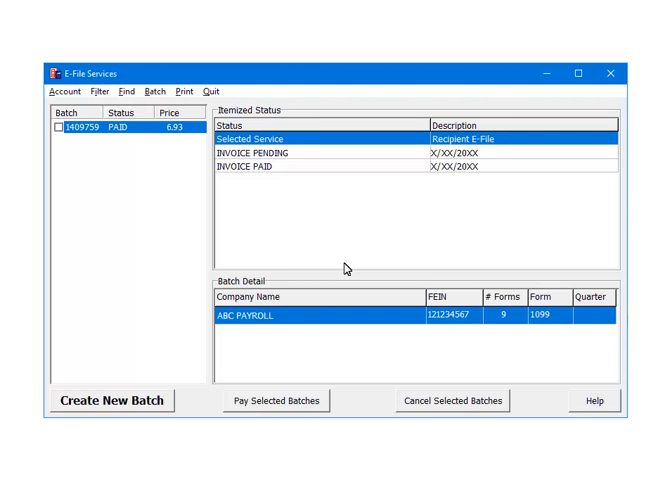
mouse_move(98, 136)
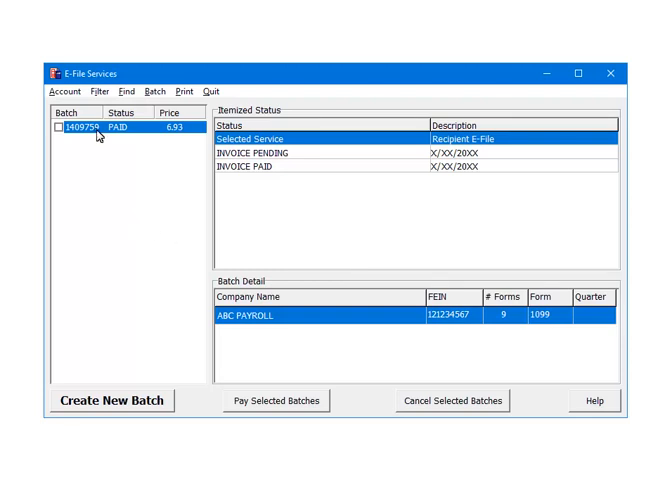